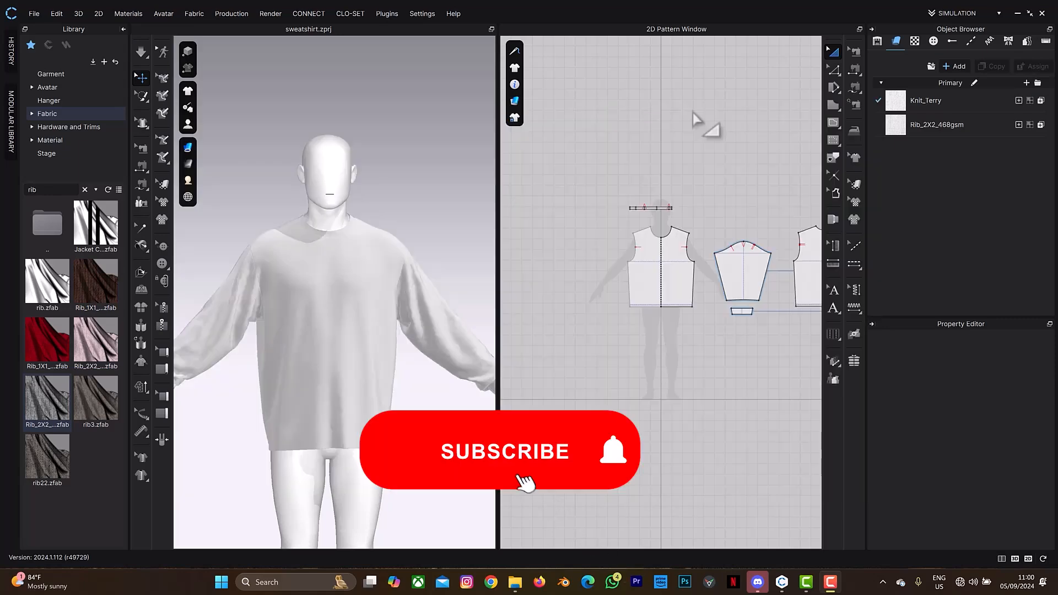
Select all sweatshirt pattern pieces and set their Particle Distance to 7.0 mm.
left_click(503, 450)
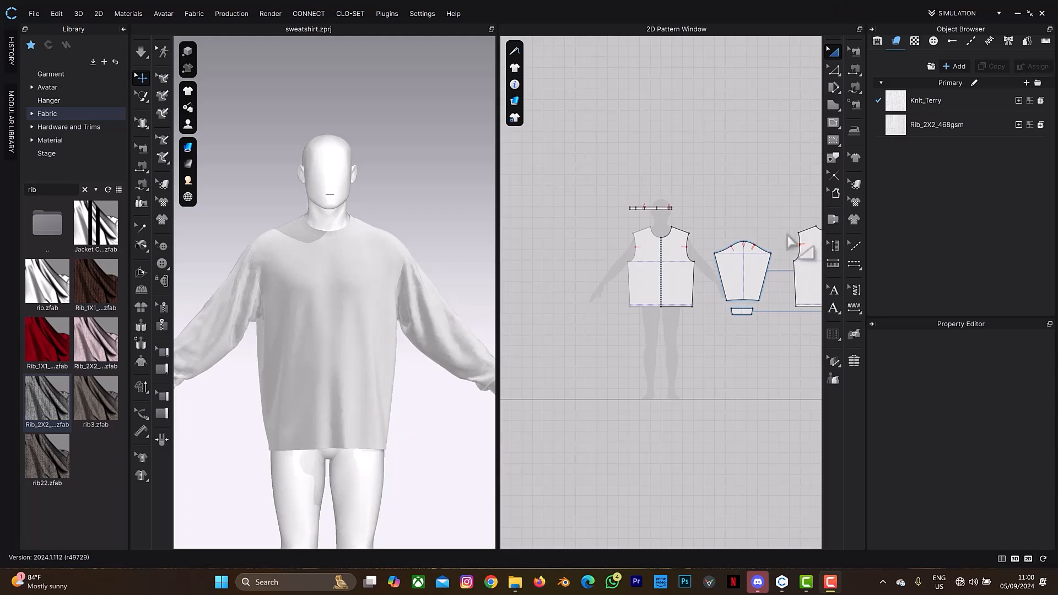
left_click_drag(331, 290, 394, 293)
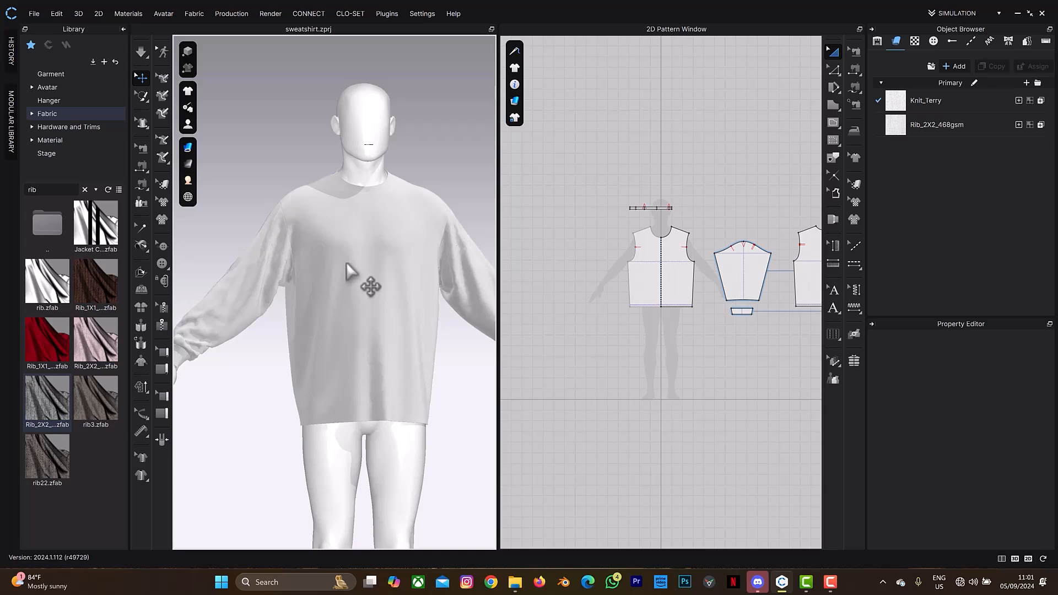
mouse_move(354, 304)
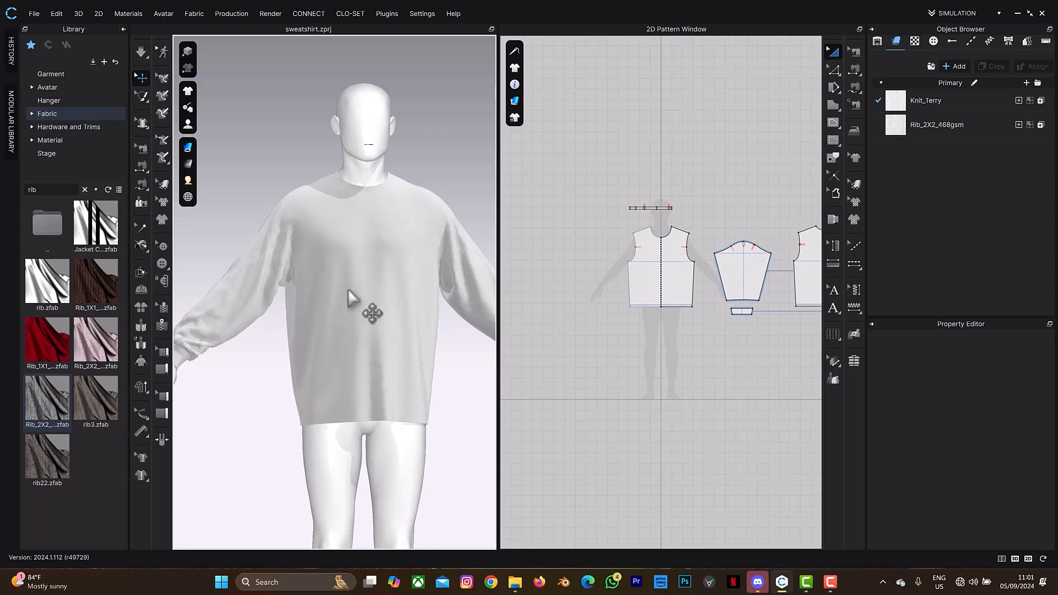
mouse_move(248, 485)
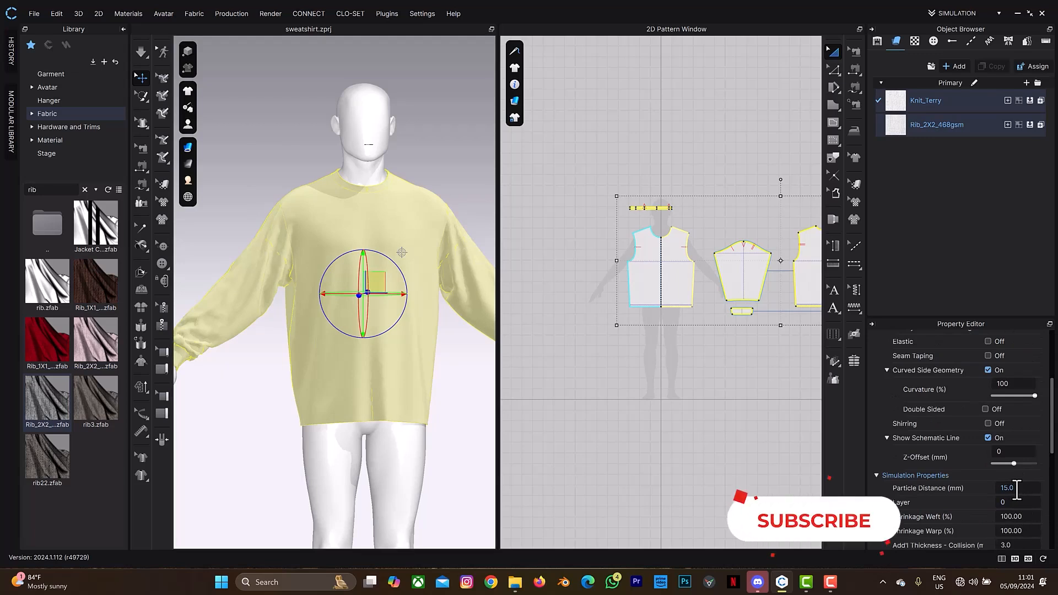
type("7")
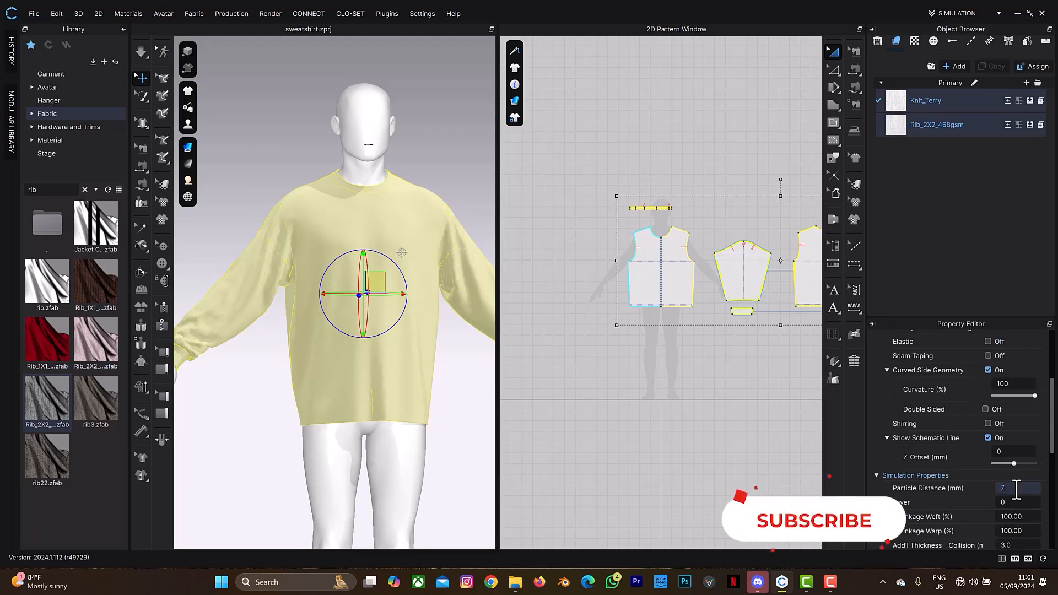
type("7.0")
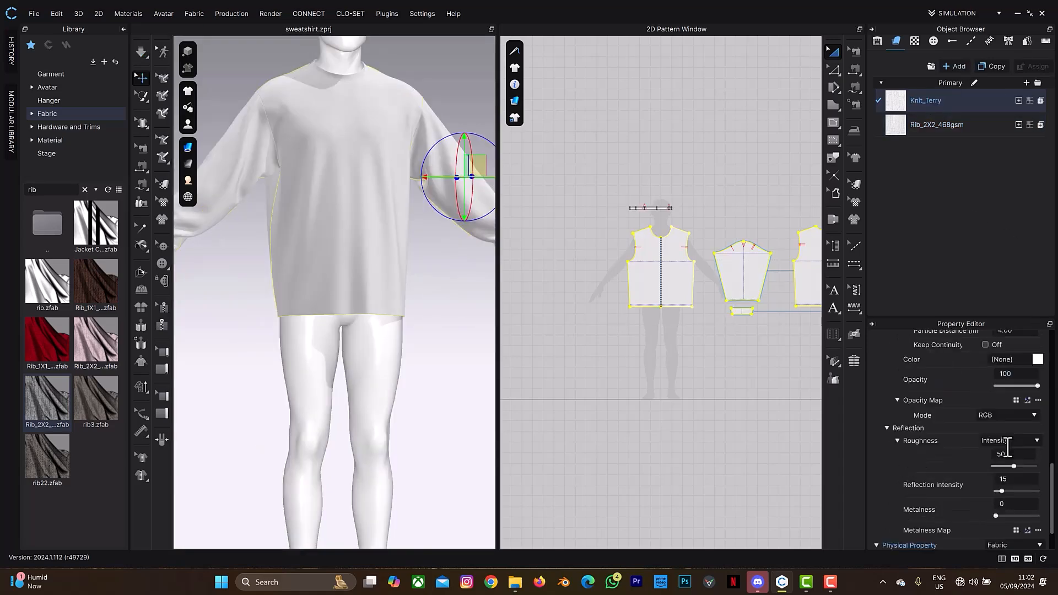
Scroll the Property Editor down to the Knit_Terry fabric's Physical Property section.
scroll("down", 3)
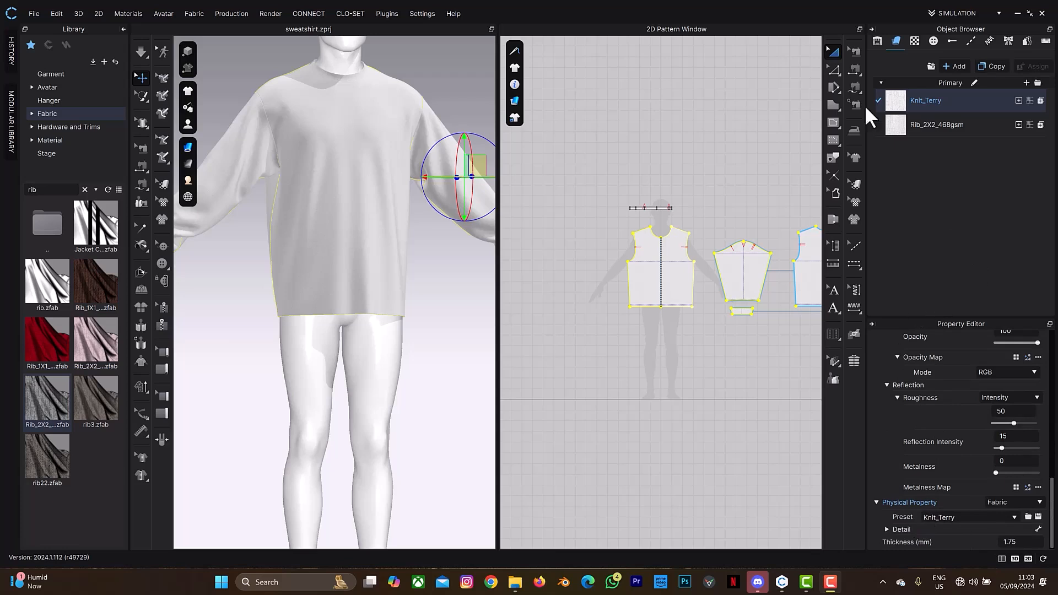
mouse_move(978, 512)
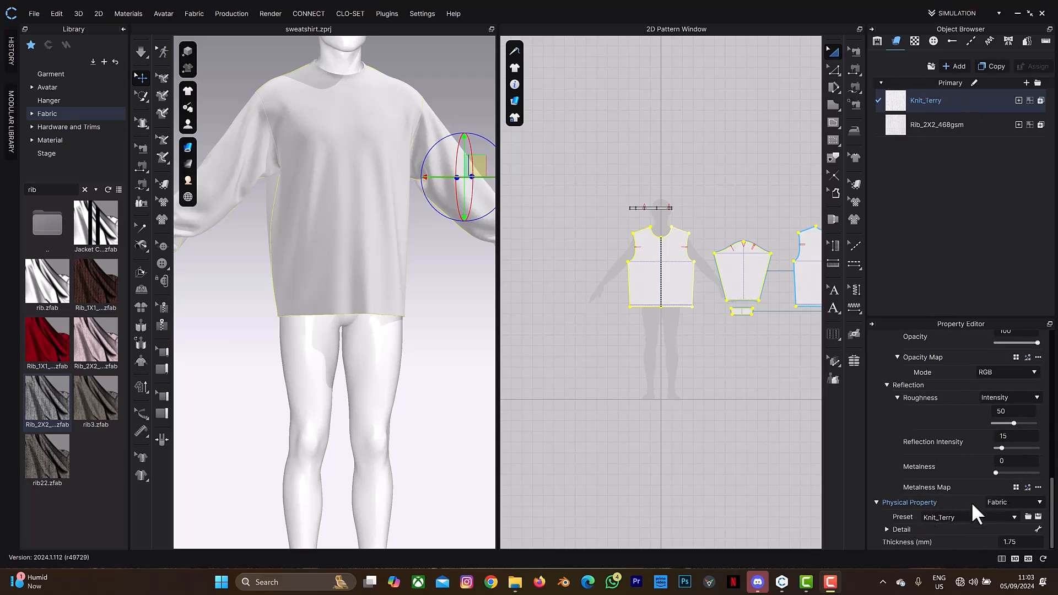
mouse_move(970, 525)
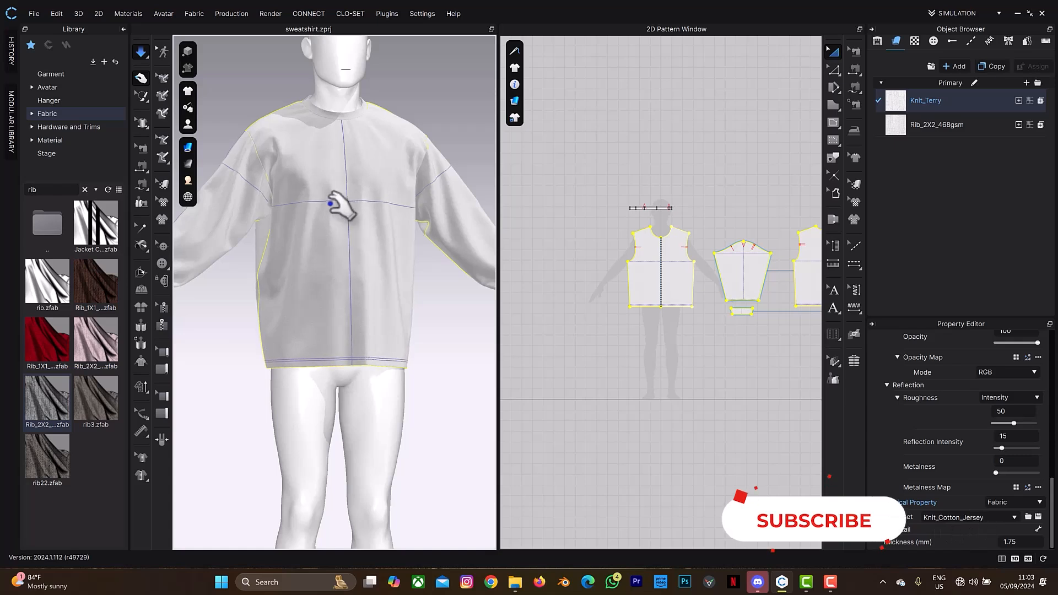
mouse_move(362, 223)
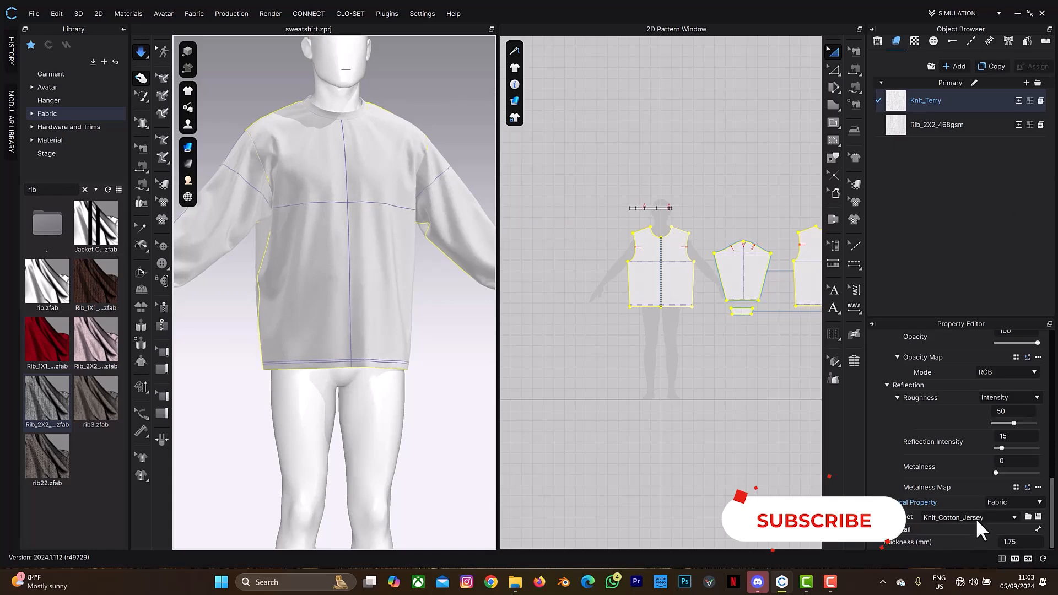
Choose Knit_Terry again from the Physical Property Preset list and re-simulate the sweatshirt.
left_click(972, 517)
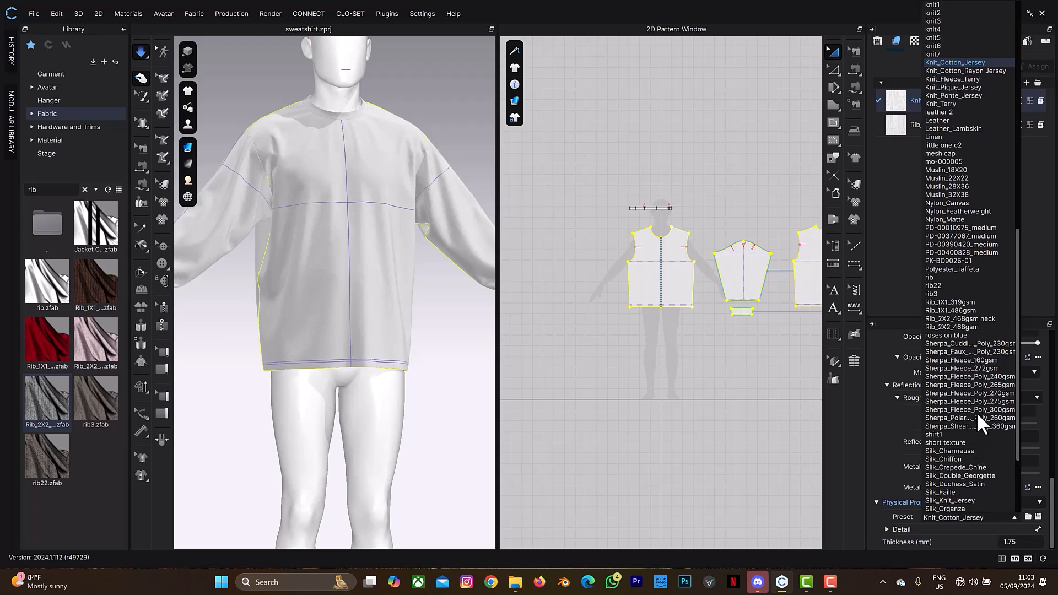
left_click(931, 278)
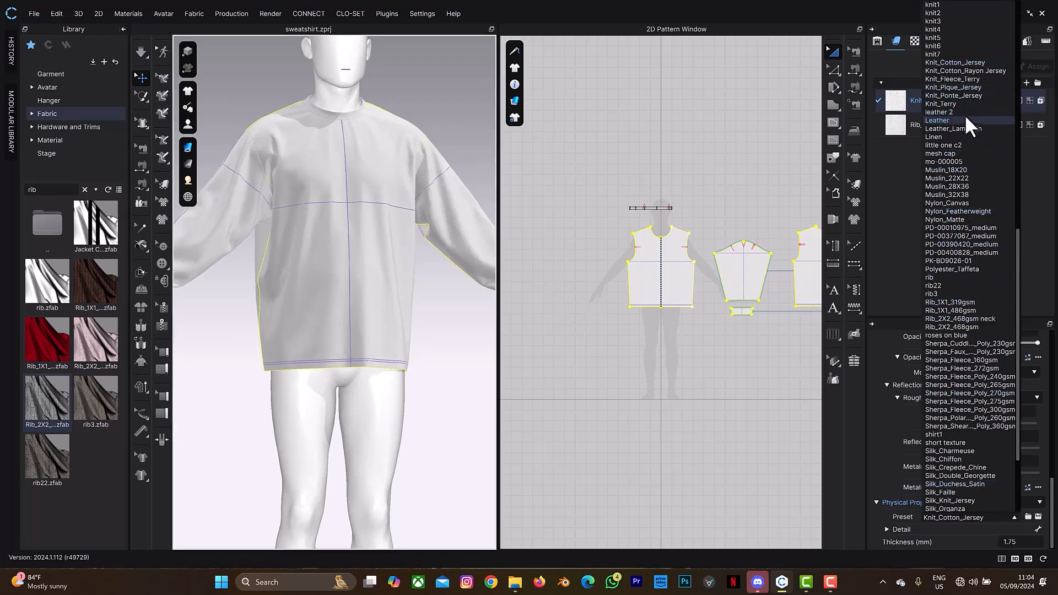
mouse_move(952, 103)
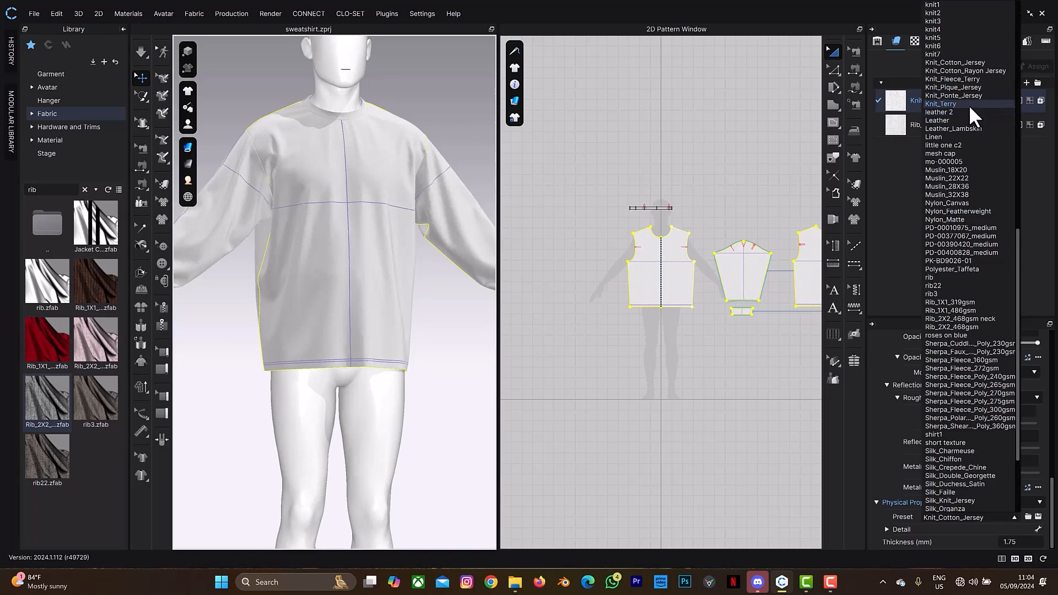
left_click(941, 104)
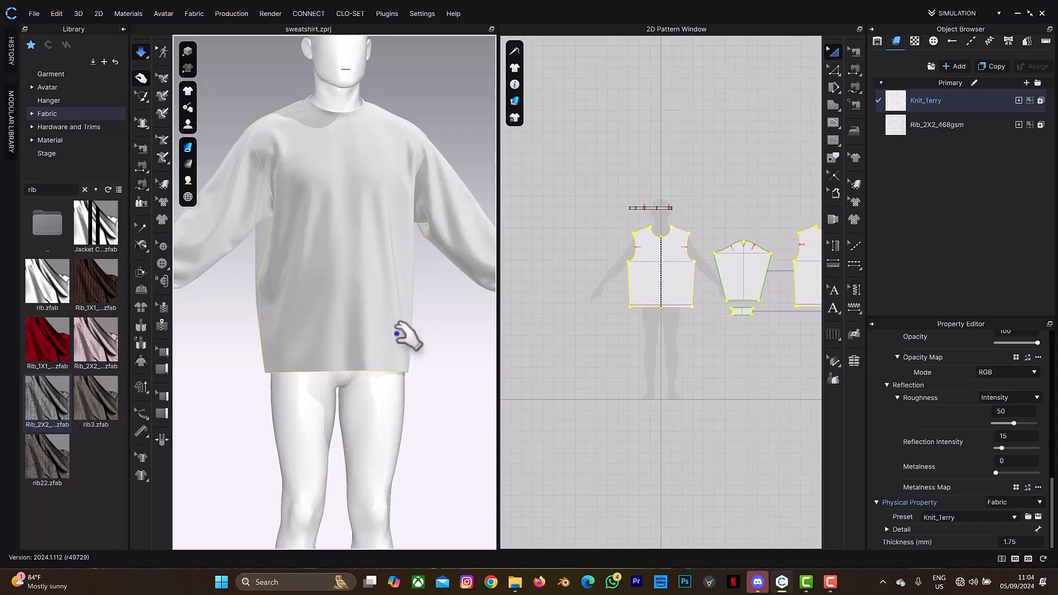
mouse_move(604, 368)
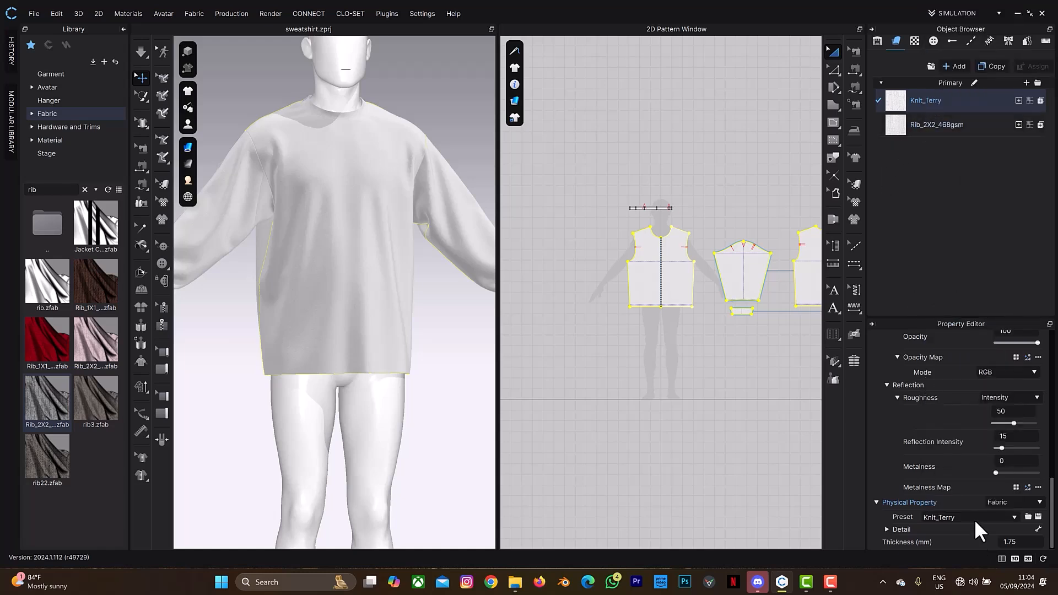
left_click(937, 124)
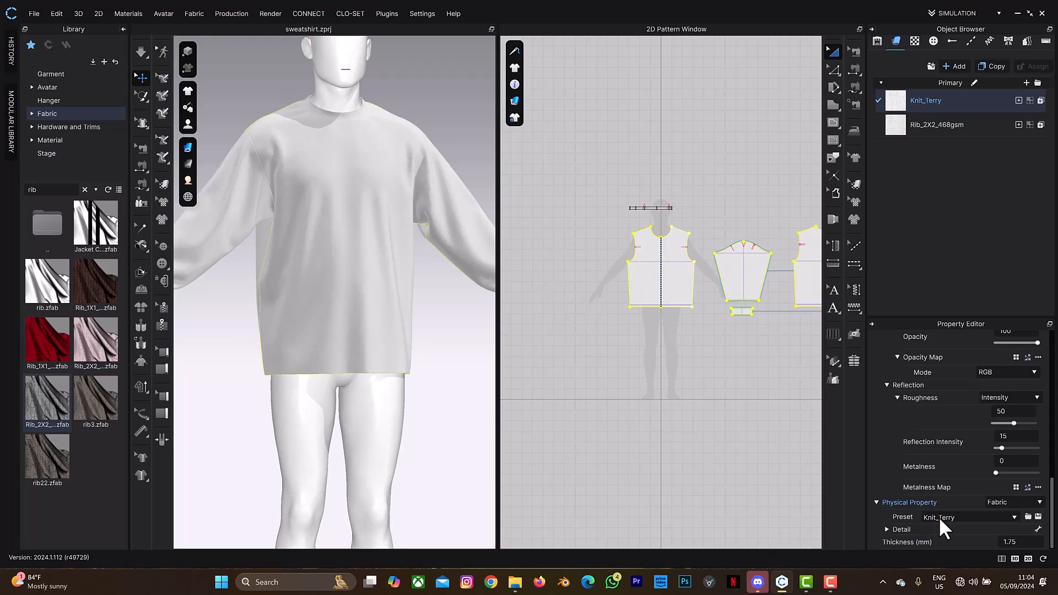
mouse_move(940, 316)
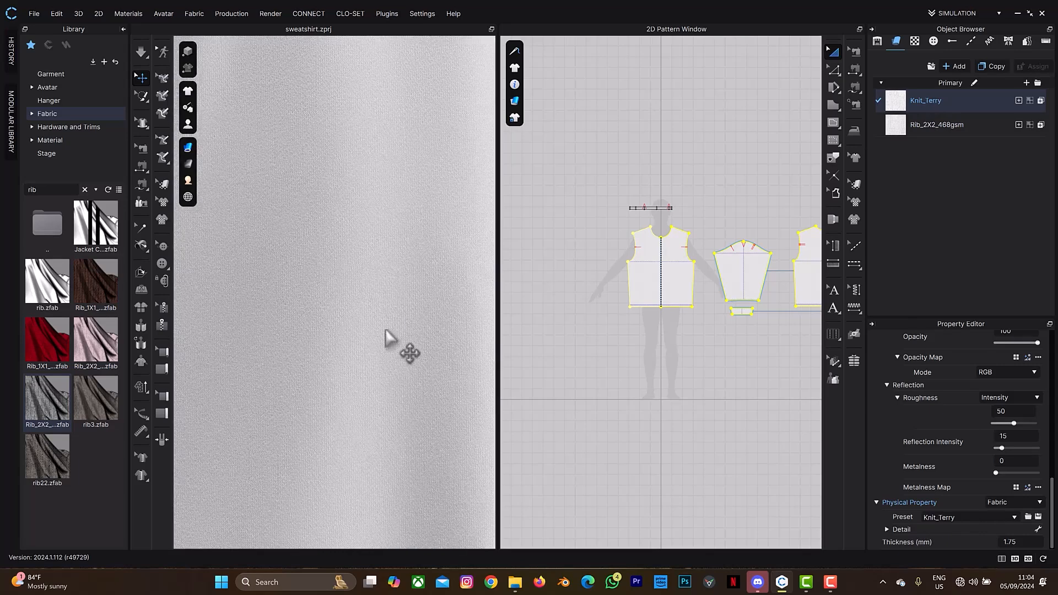
mouse_move(362, 341)
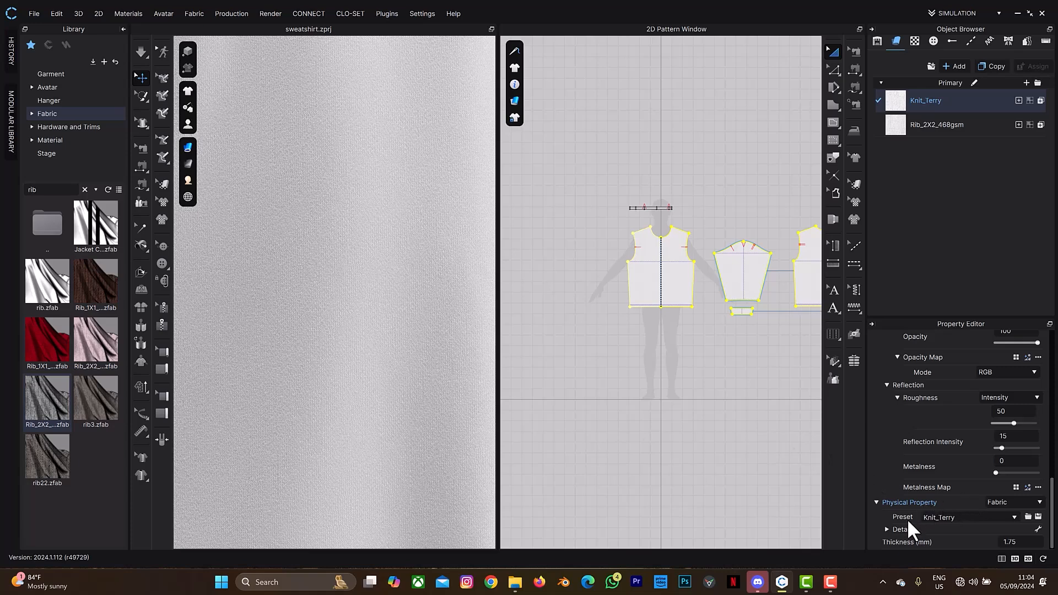
mouse_move(918, 528)
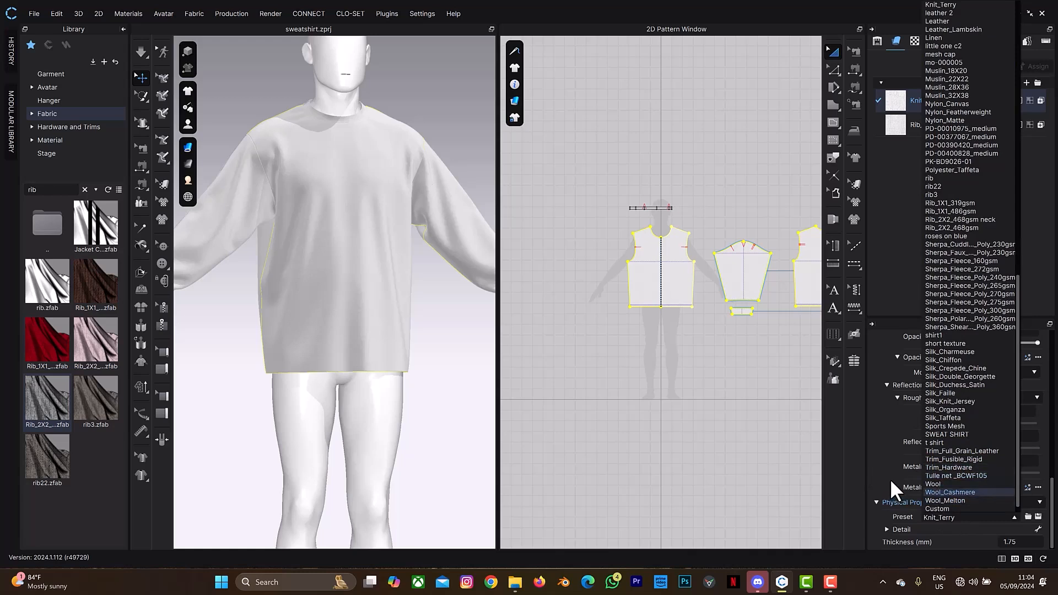
mouse_move(897, 491)
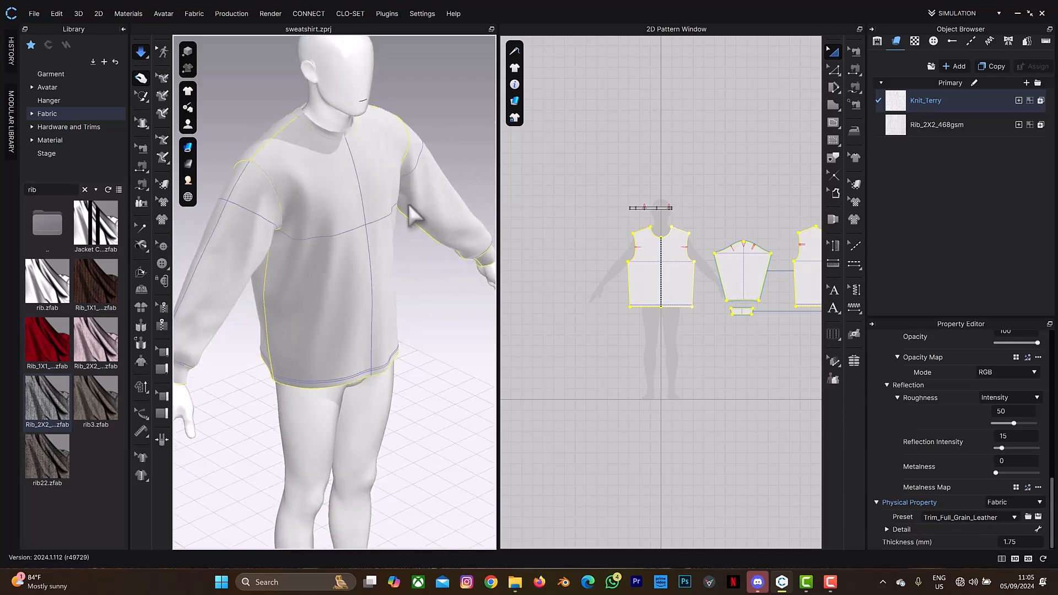
left_click_drag(411, 213, 331, 284)
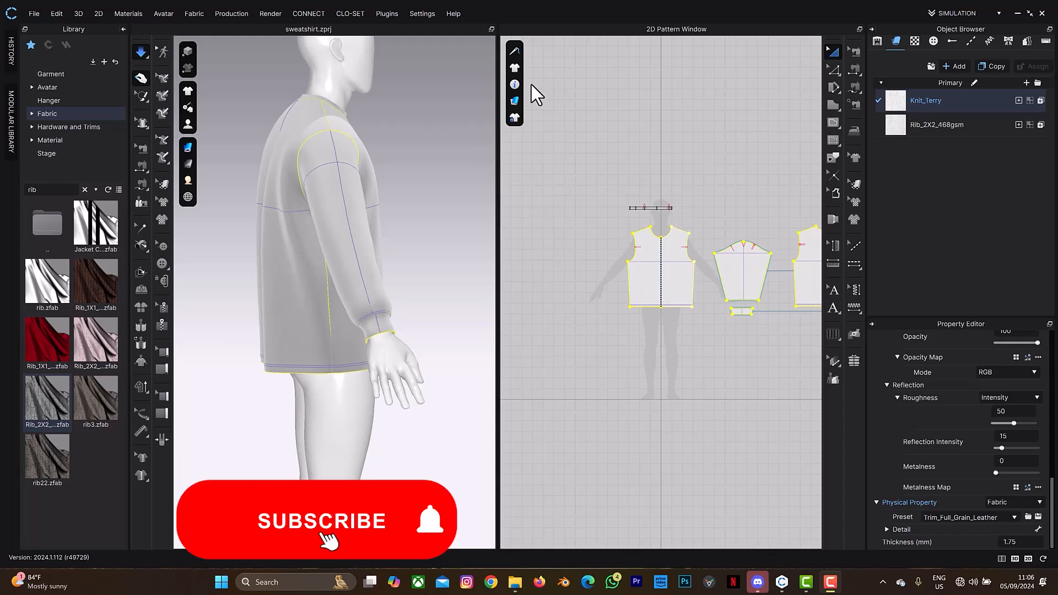
left_click(321, 520)
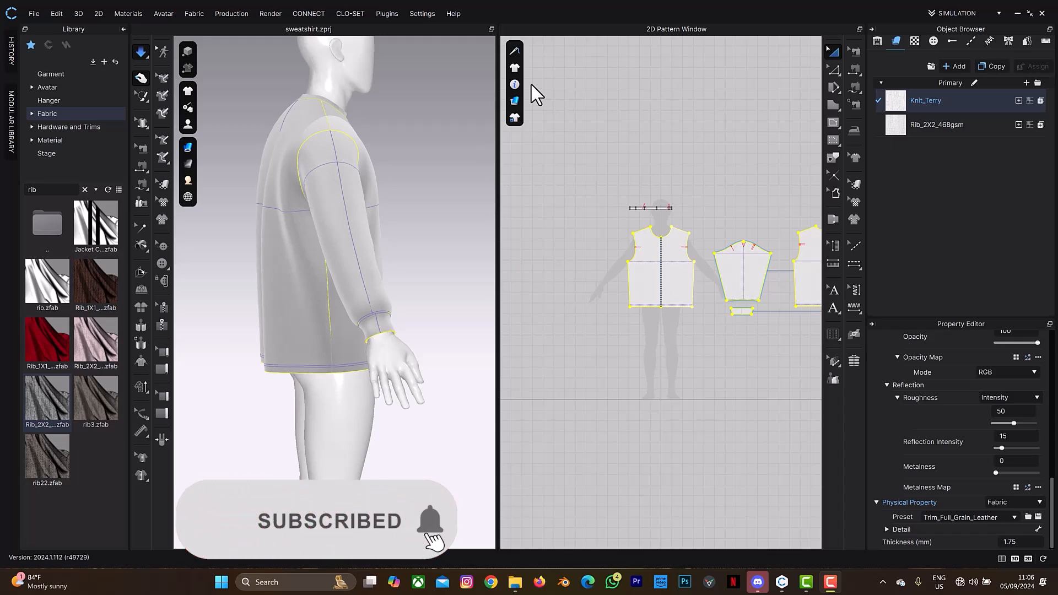